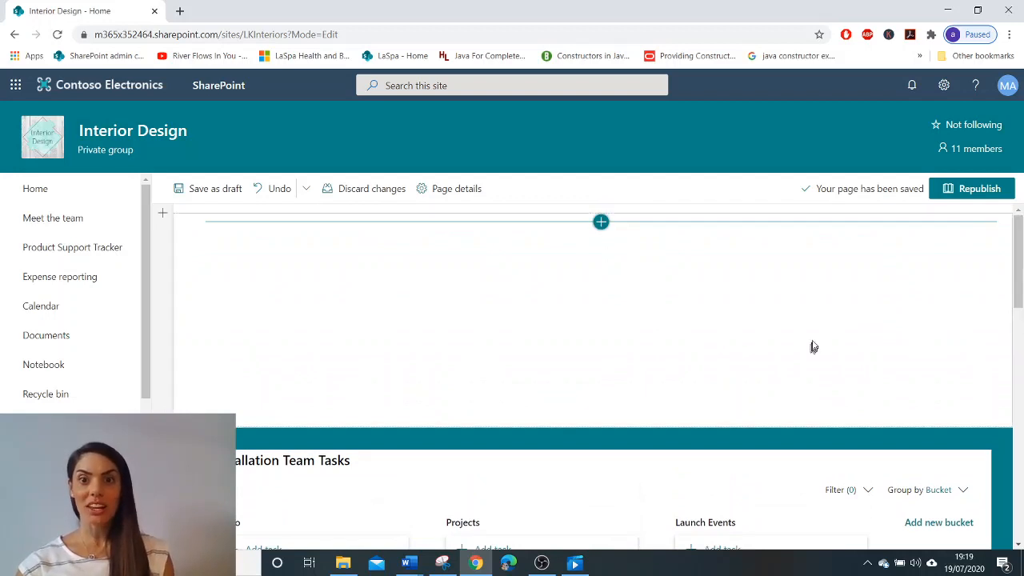
mouse_move(602, 223)
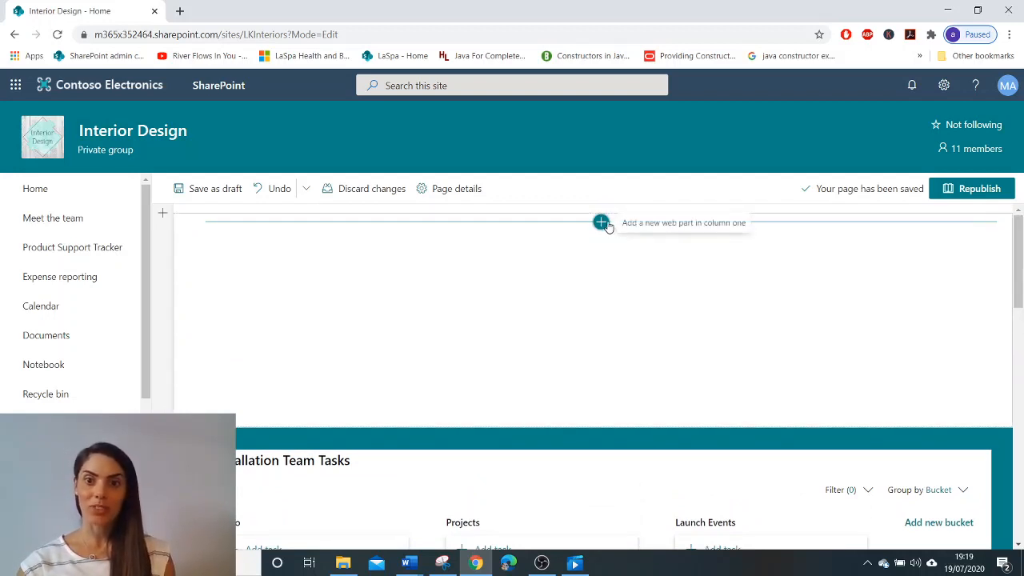
Step: Add a Planner web part to the empty page section via the web part picker
click(600, 222)
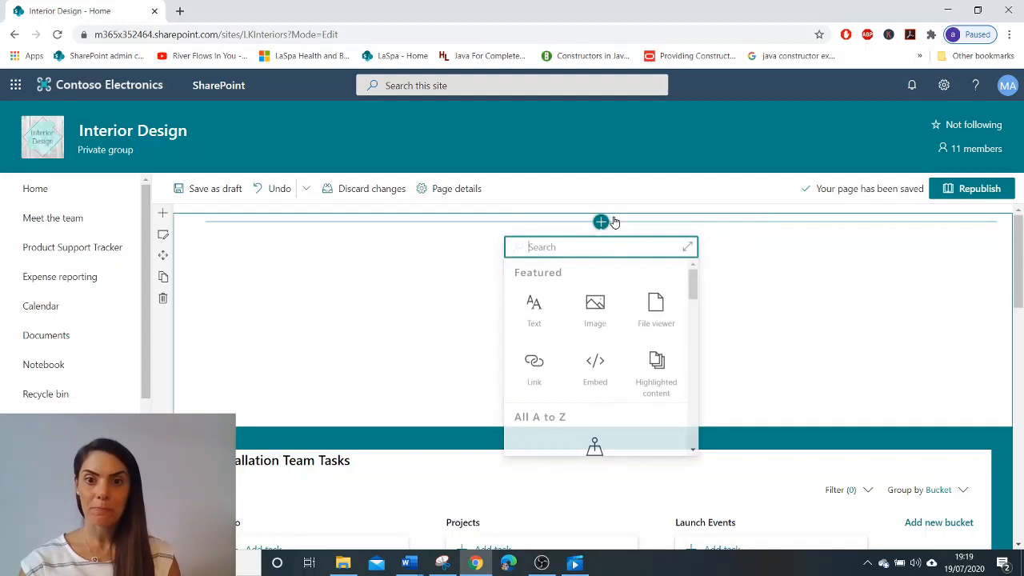
text(planner)
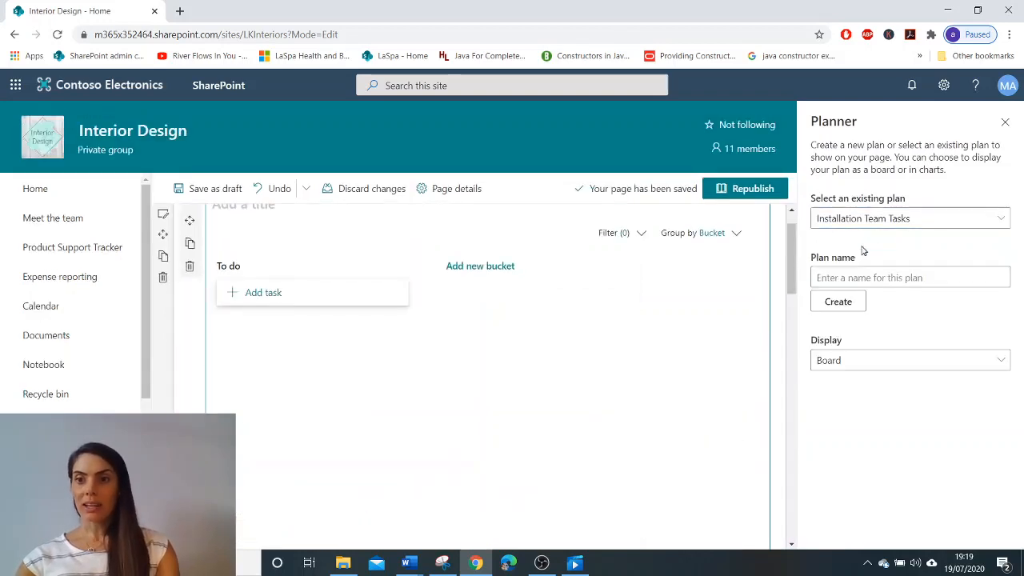
Step: Create a new plan named 'Design Team Tasks' for the web part, displayed as a board
click(908, 278)
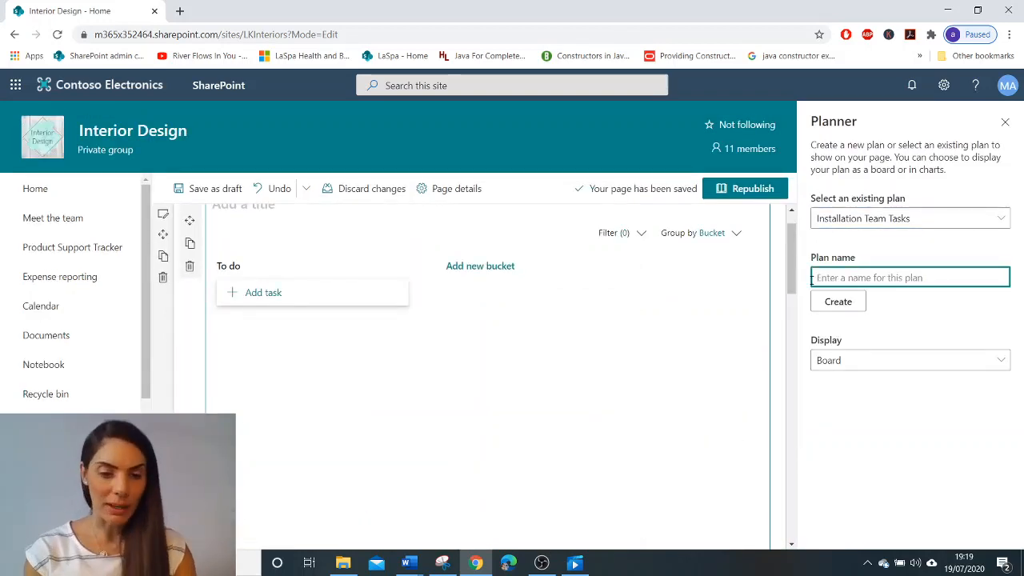
text(Design Team Tasks)
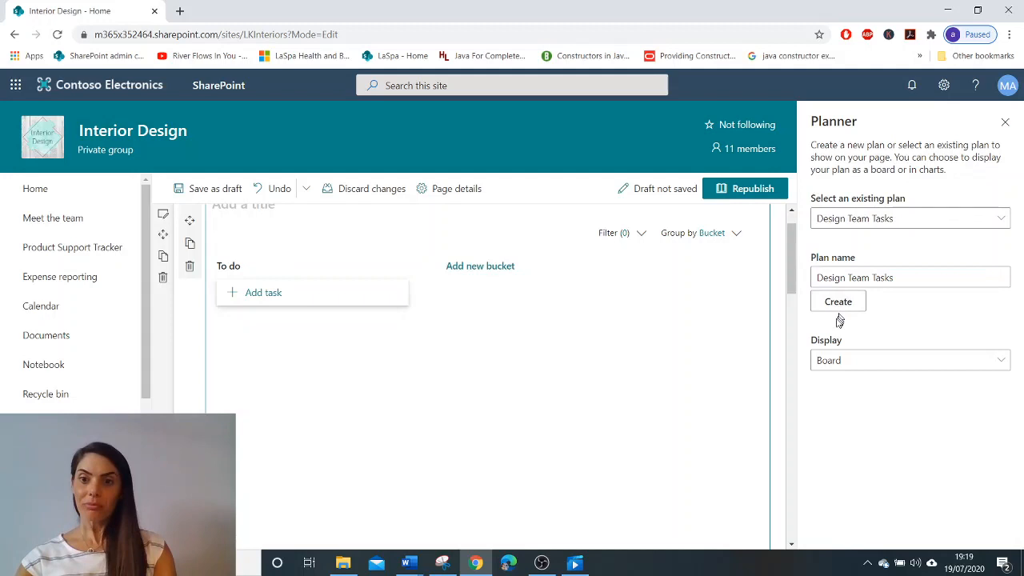
mouse_move(833, 358)
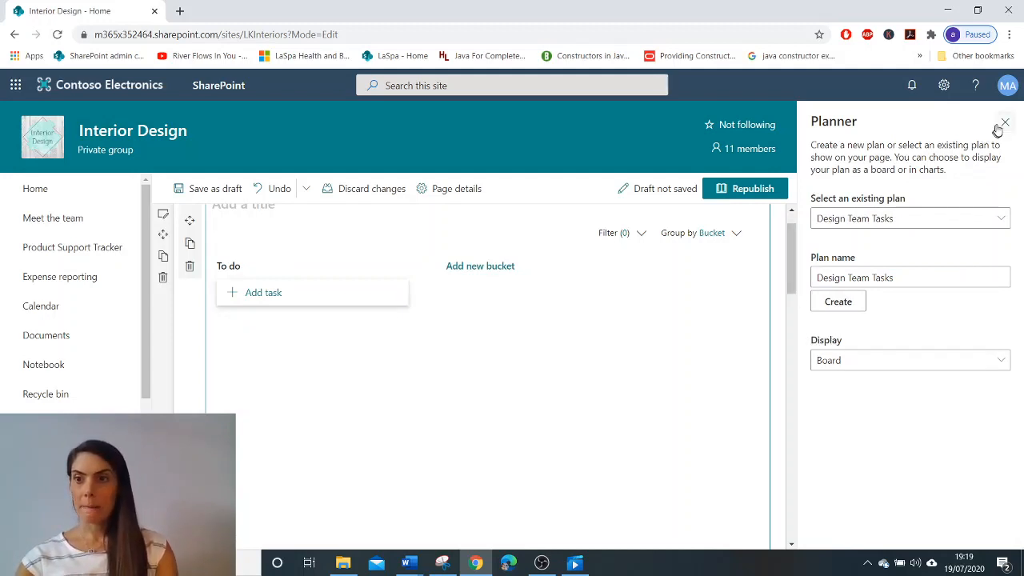
Step: Title the Planner web part 'Design Team Tasks' above its To do board
click(1001, 125)
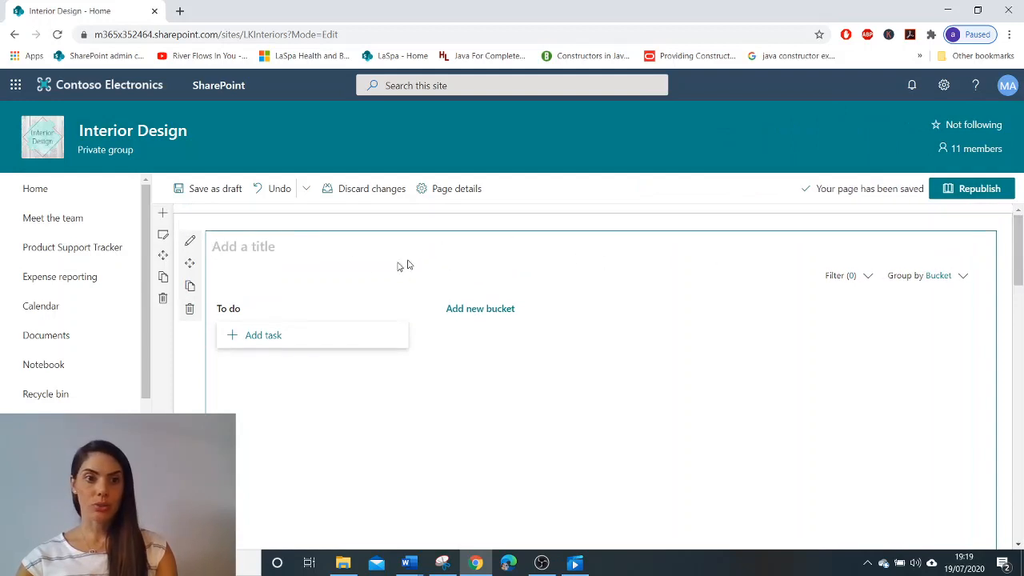
text(Design)
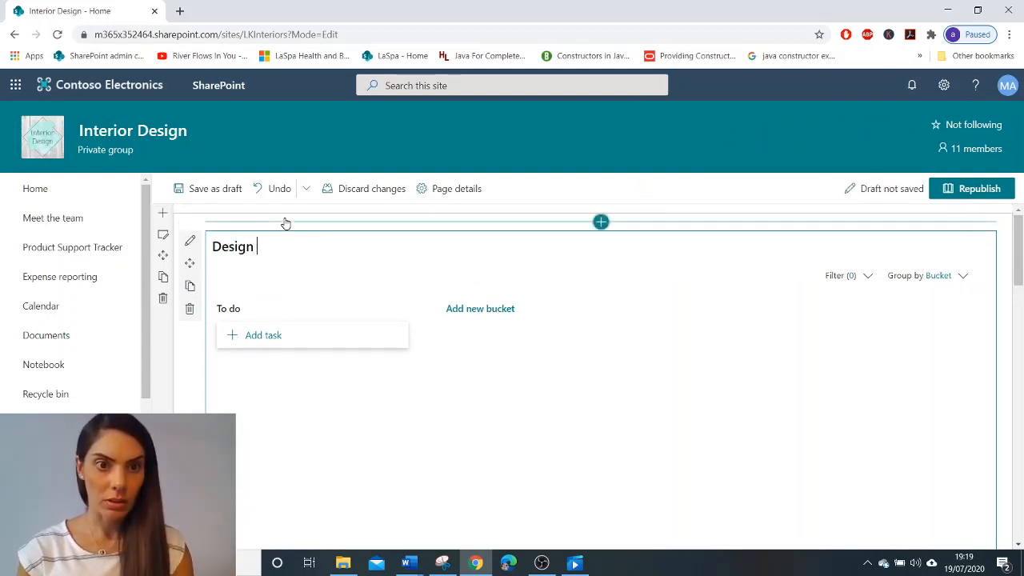
text(Team)
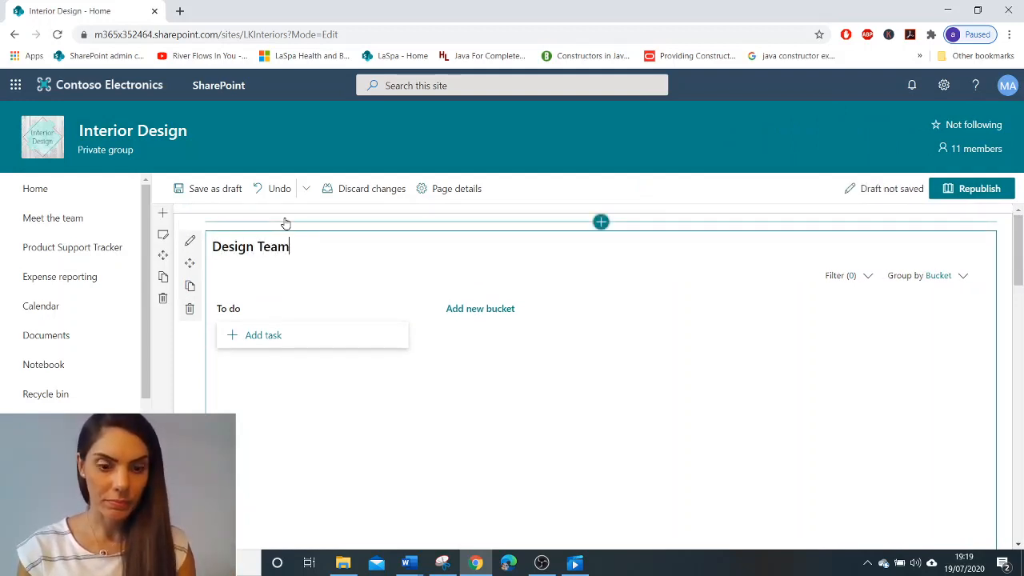
text(Tasks)
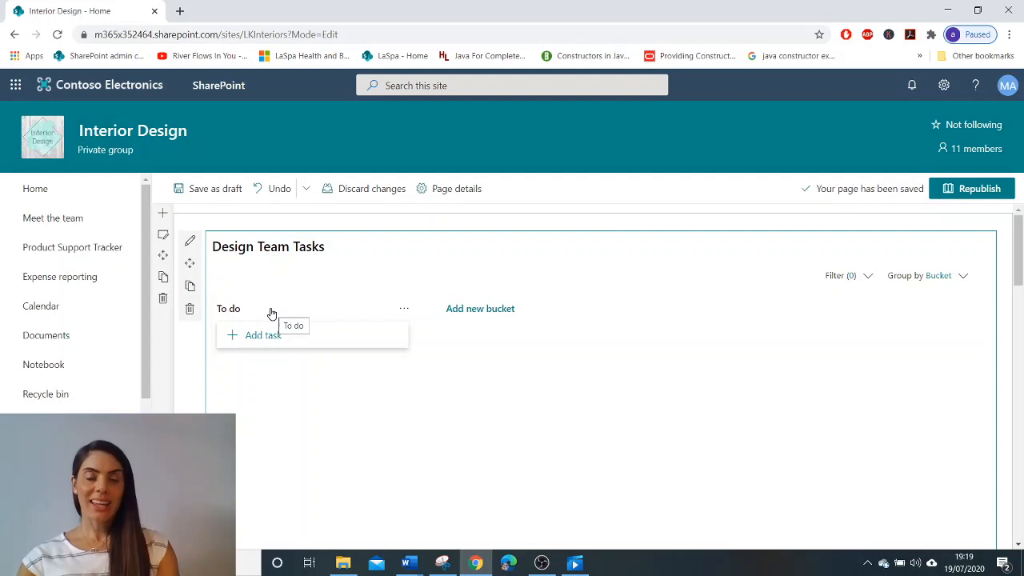
Step: Add two buckets, Projects and Launch Events, beside To do on the board
click(480, 307)
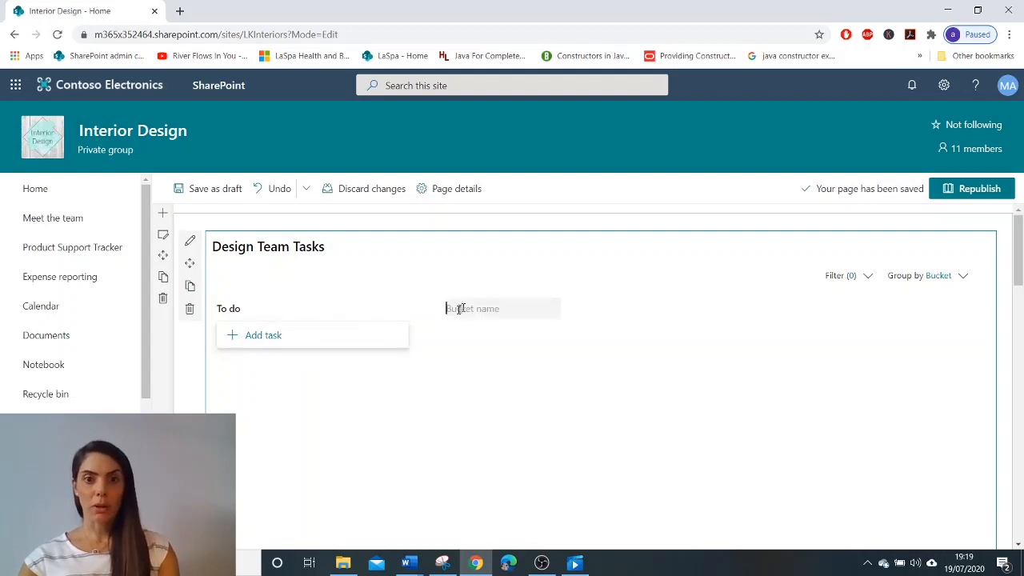
text(Project)
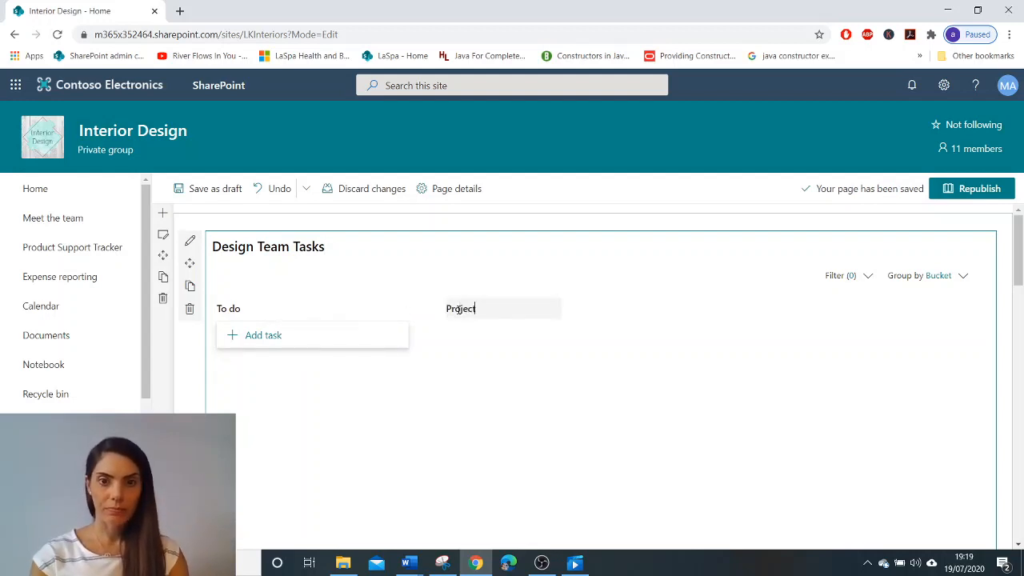
key(Enter)
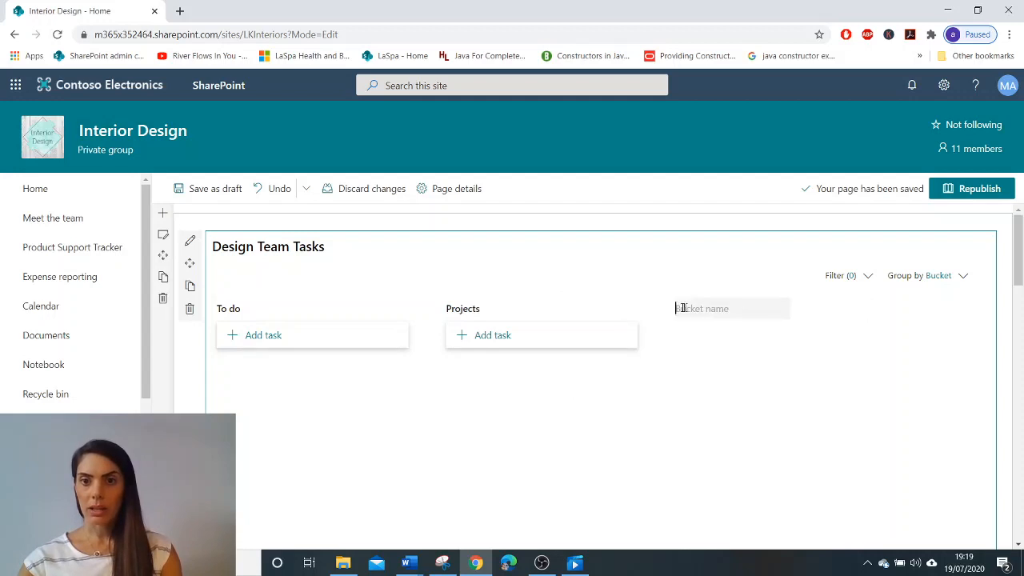
text(Launch E)
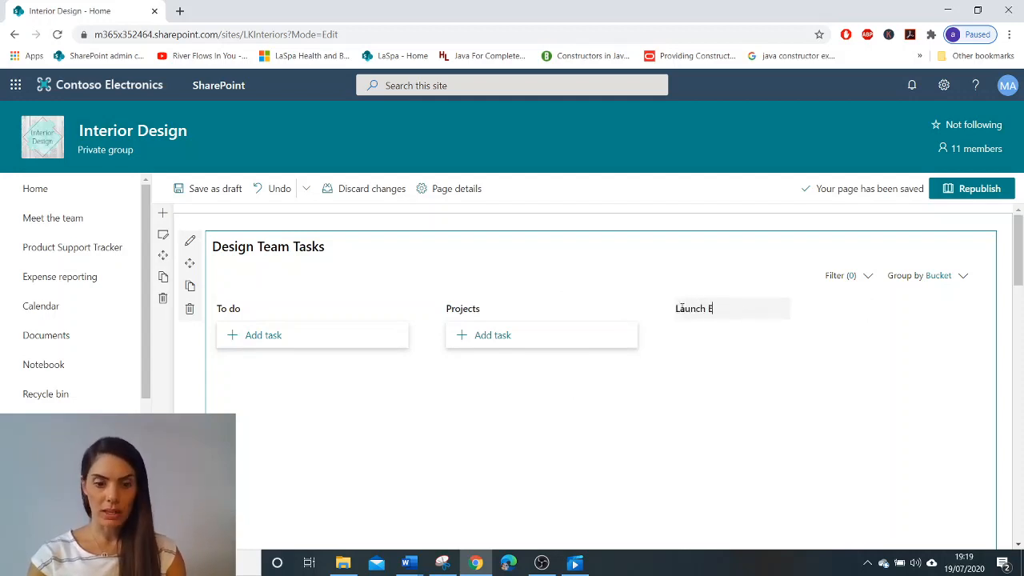
text(vents)
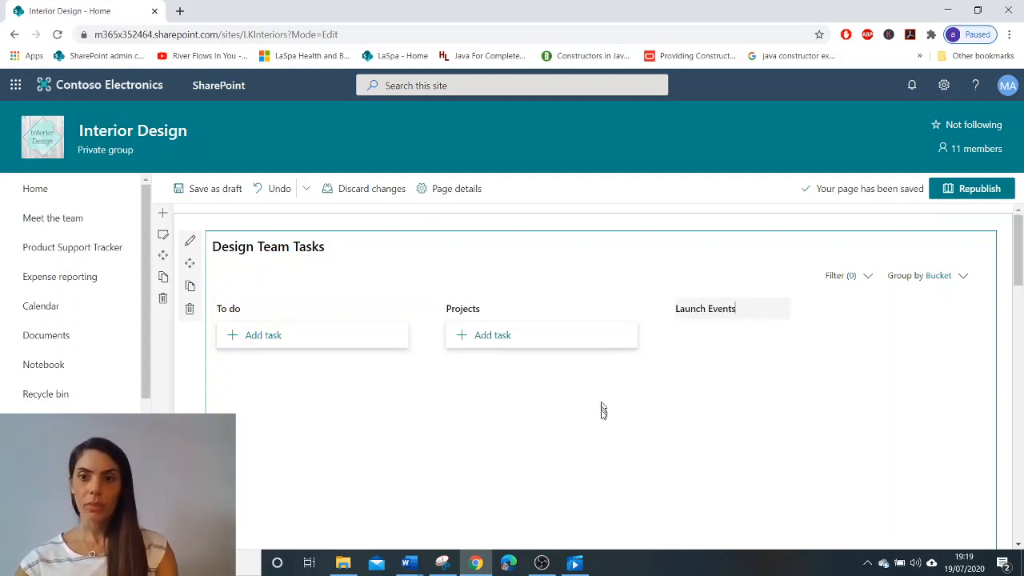
key(Enter)
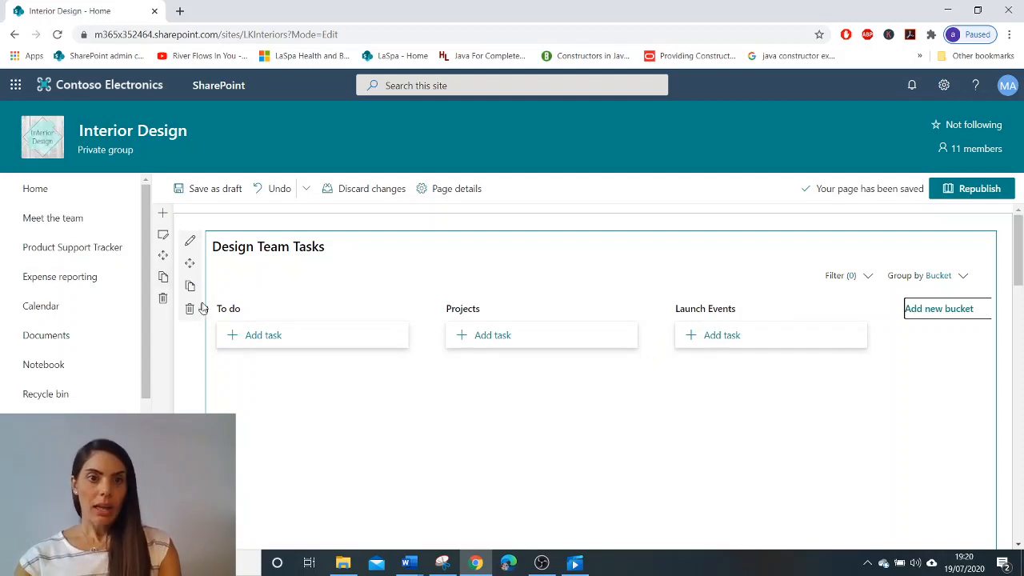
mouse_move(237, 336)
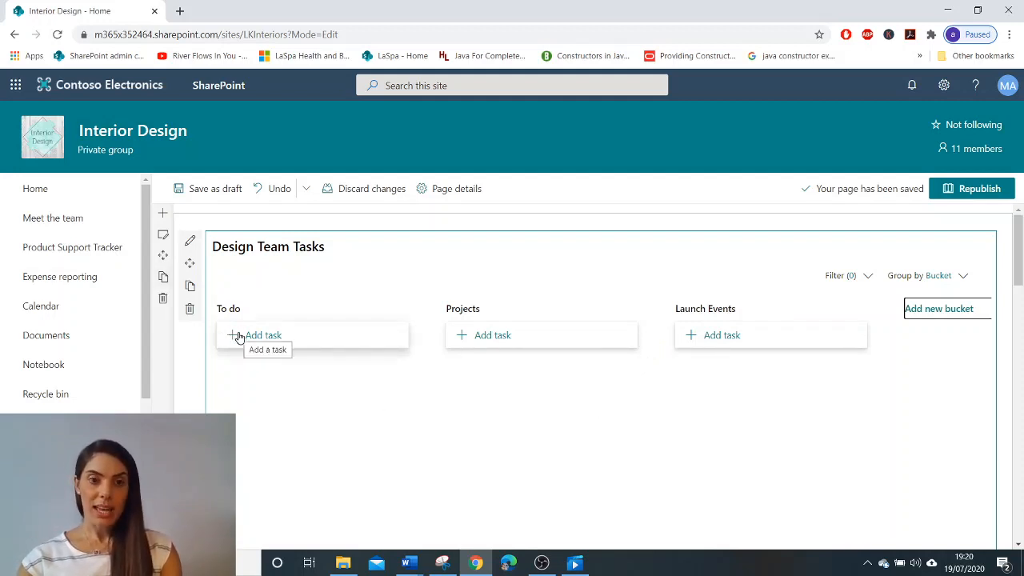
Step: Enter a Marketing task in To do, due 08/19 and assigned to a team member
text(Marke)
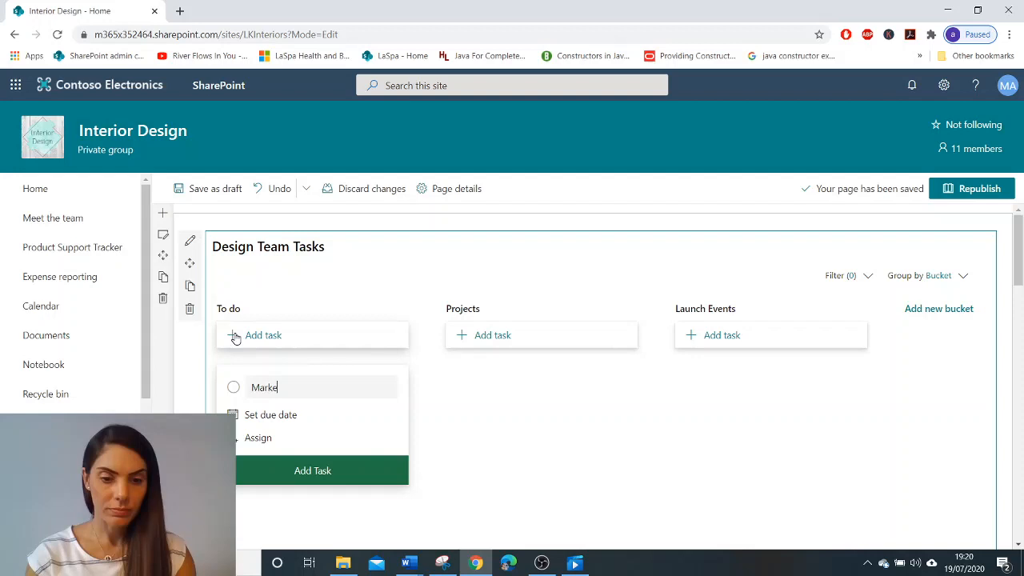
text(ting)
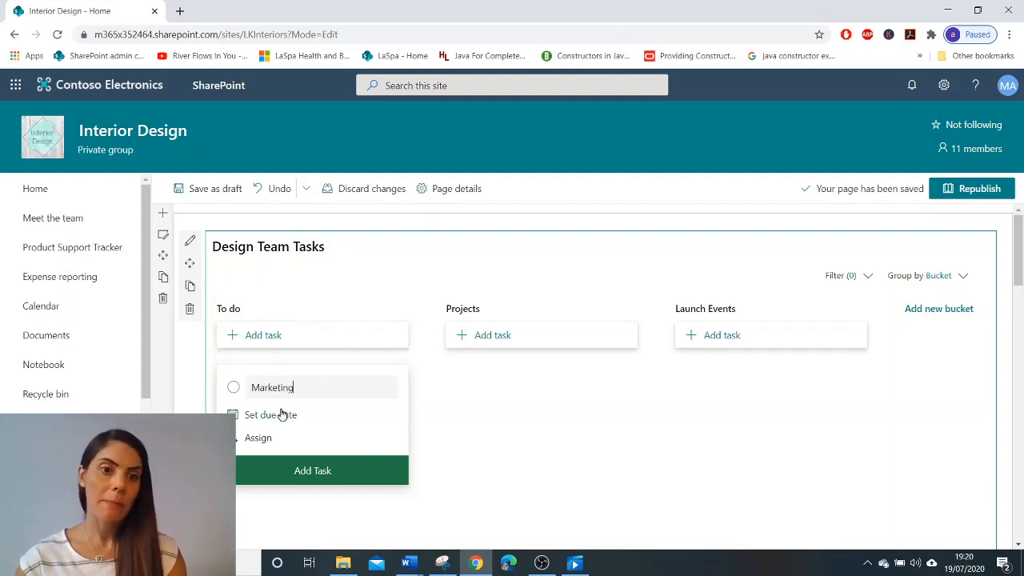
click(270, 416)
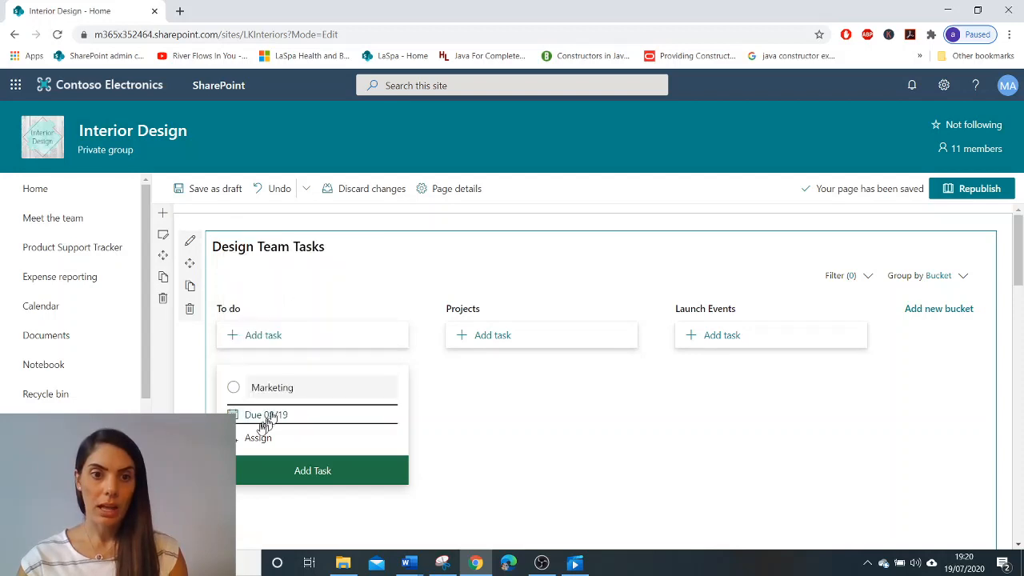
click(258, 438)
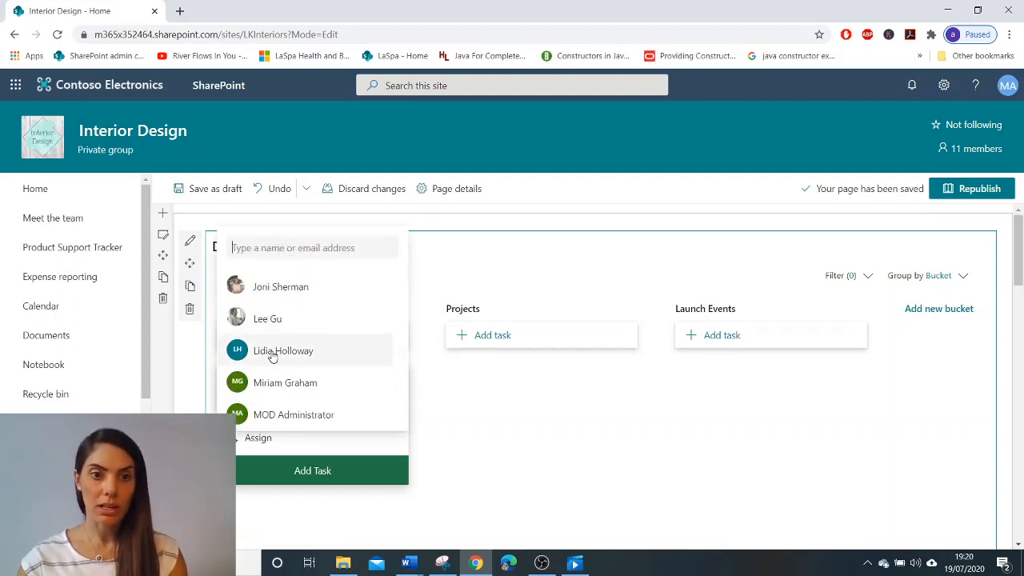
click(283, 350)
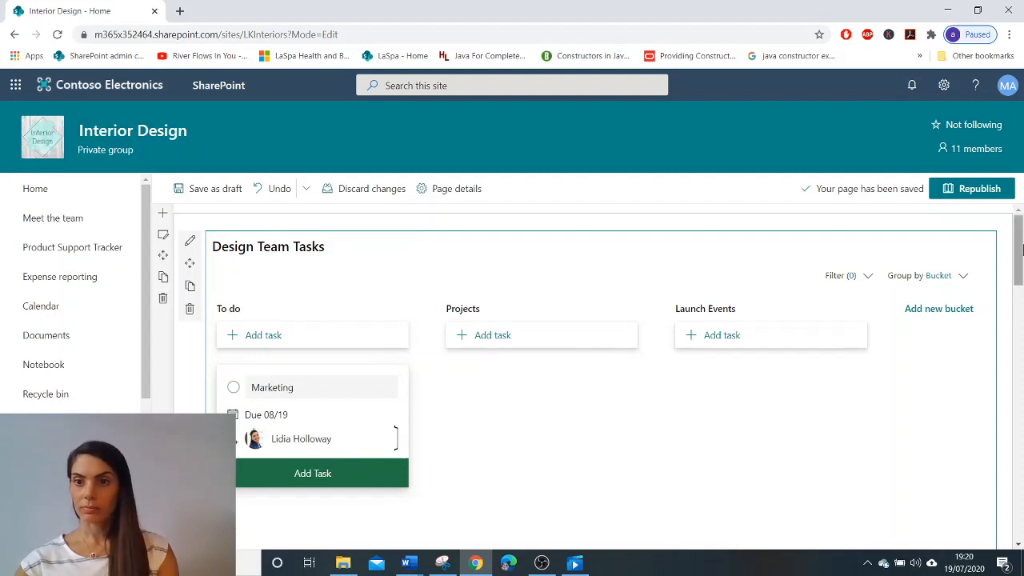
scroll(down, 3)
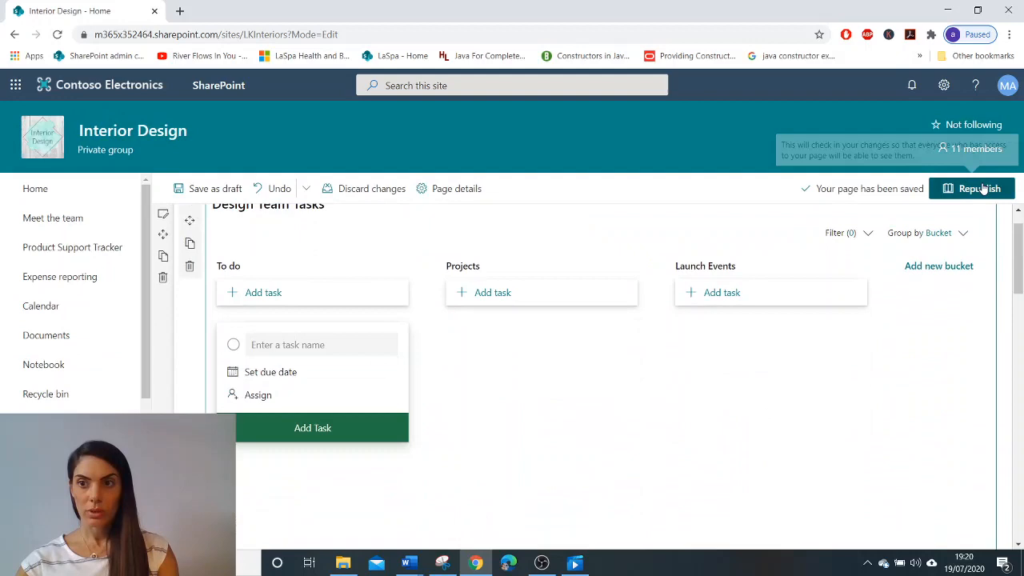
Step: Republish the Interior Design page so the task board goes live
click(975, 189)
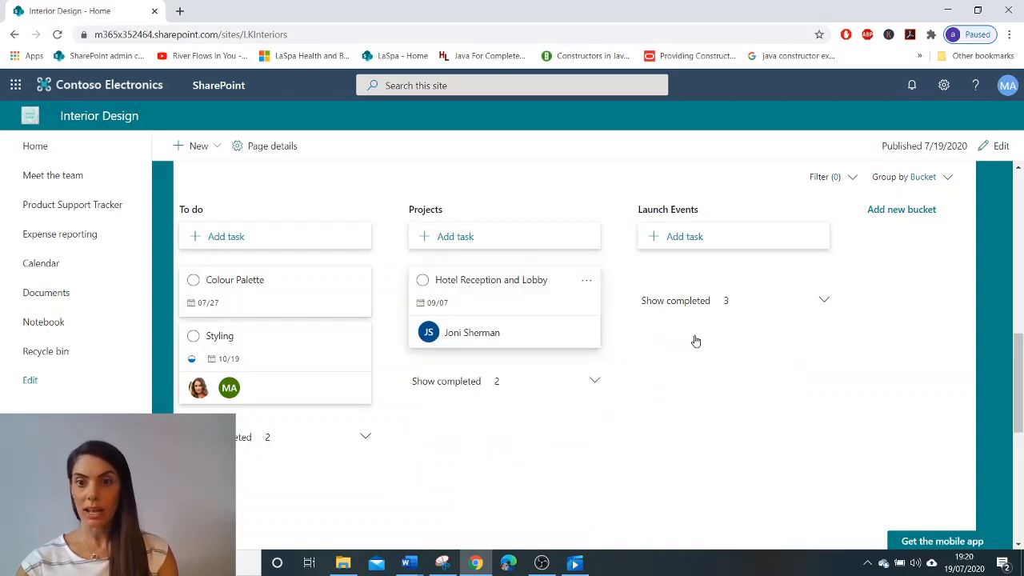
Step: Show the completed Projects tasks and view the Styling task's details
click(446, 380)
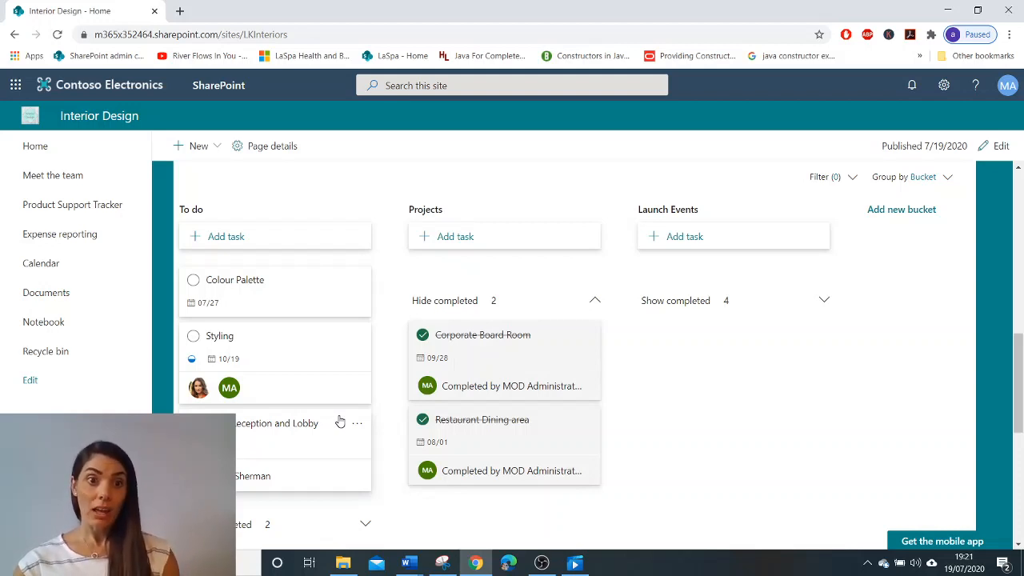
mouse_move(295, 390)
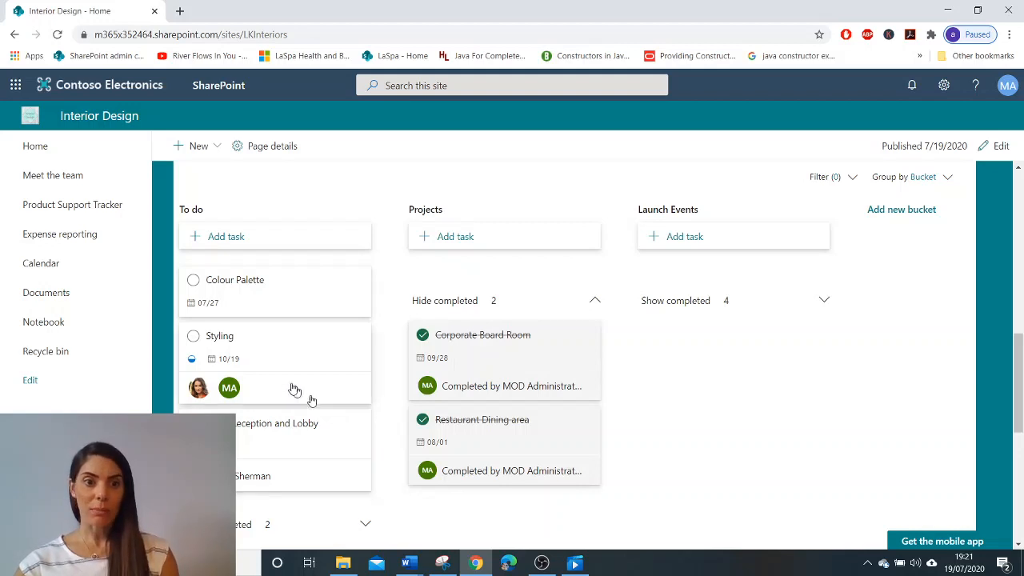
mouse_move(288, 352)
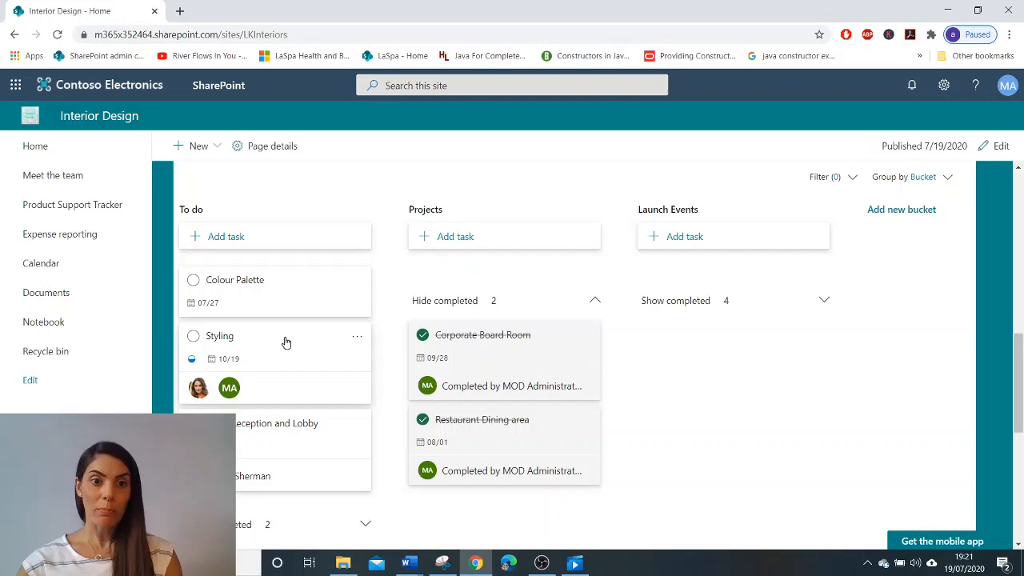
click(227, 336)
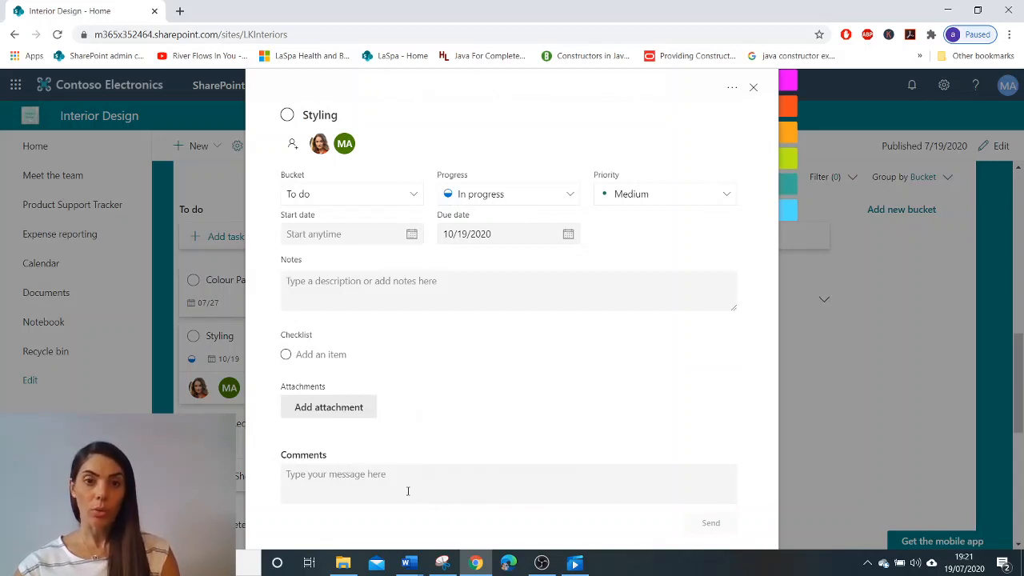
mouse_move(481, 206)
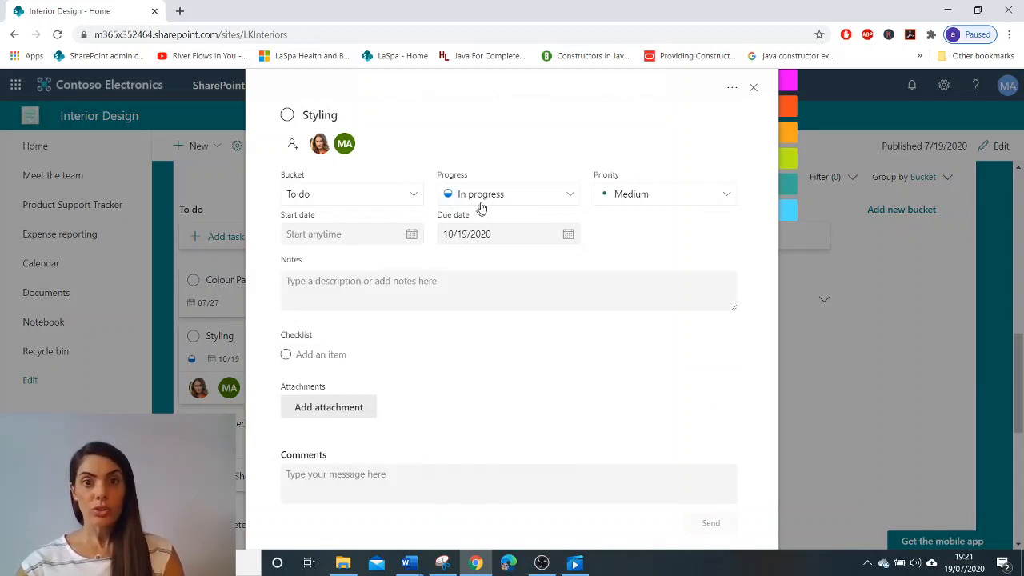
click(508, 193)
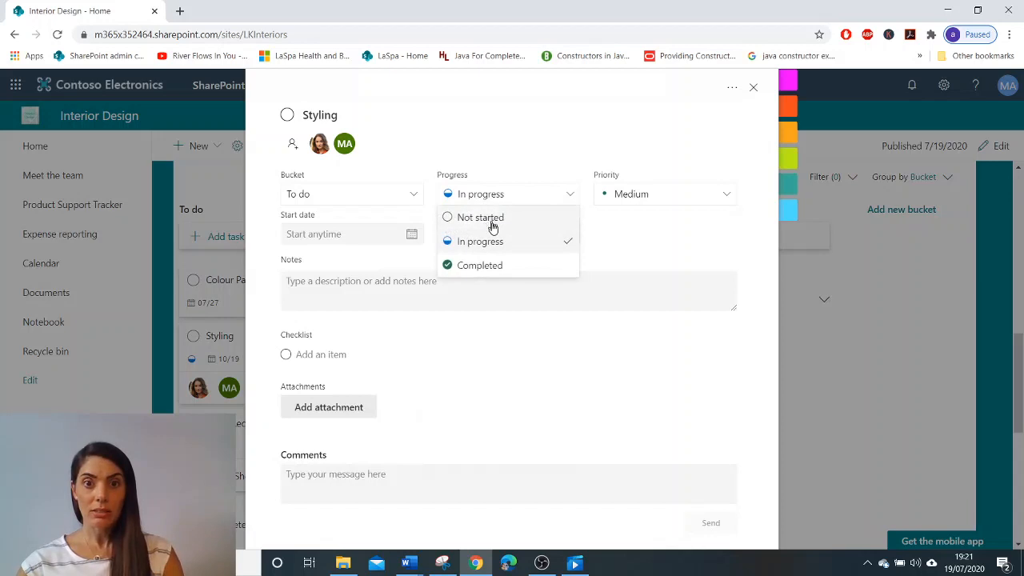
mouse_move(482, 240)
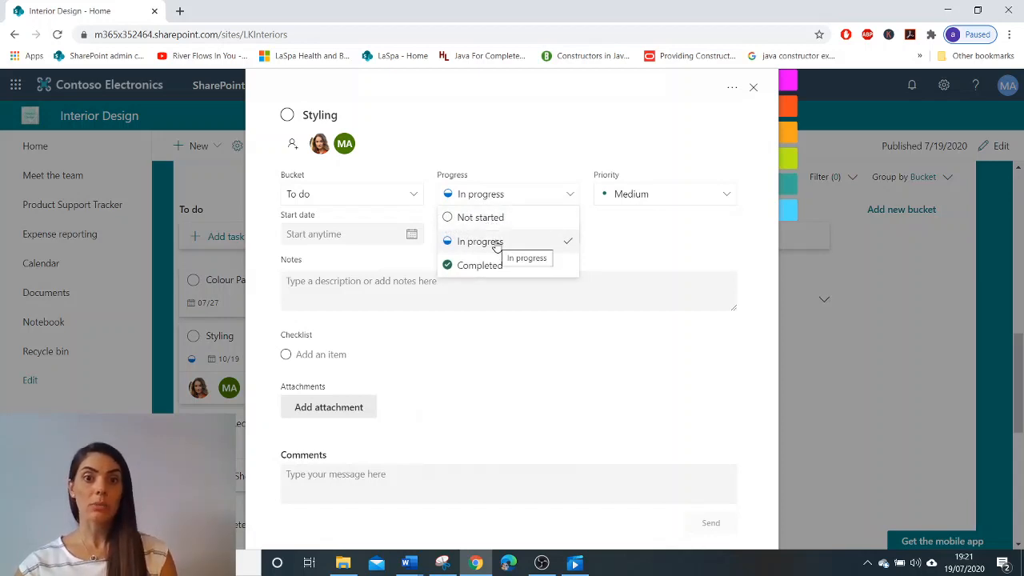
mouse_move(547, 200)
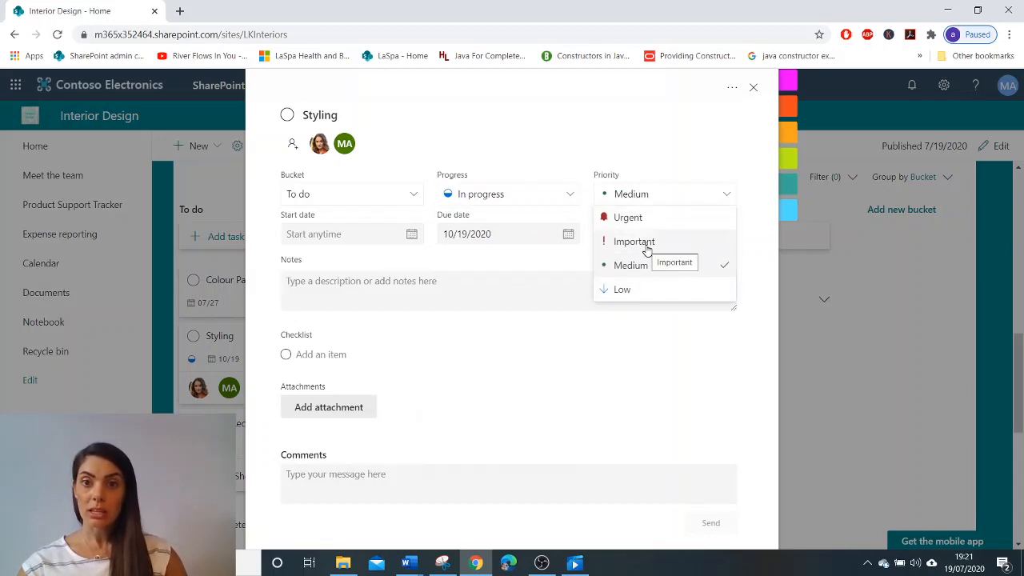
mouse_move(438, 202)
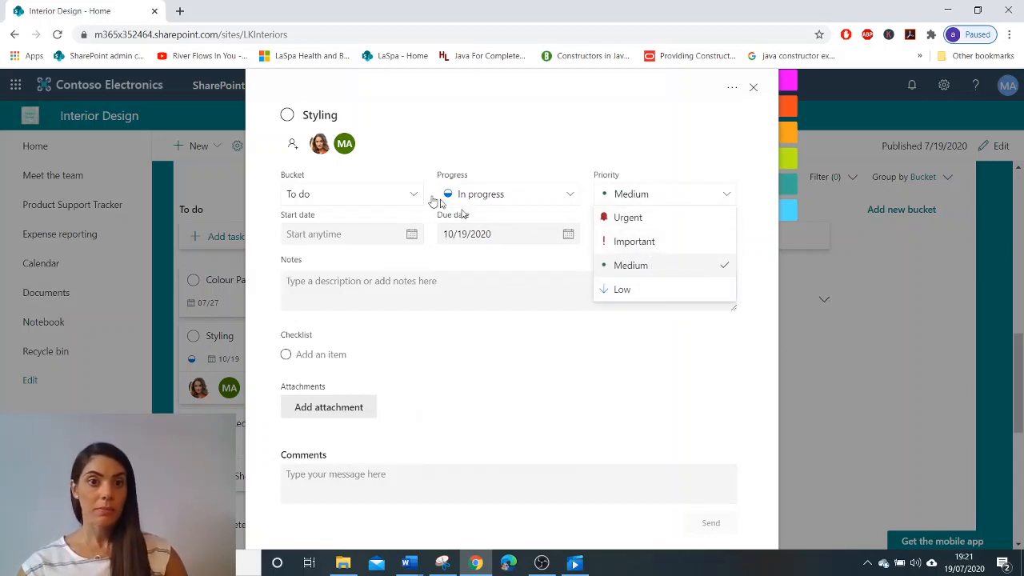
click(352, 234)
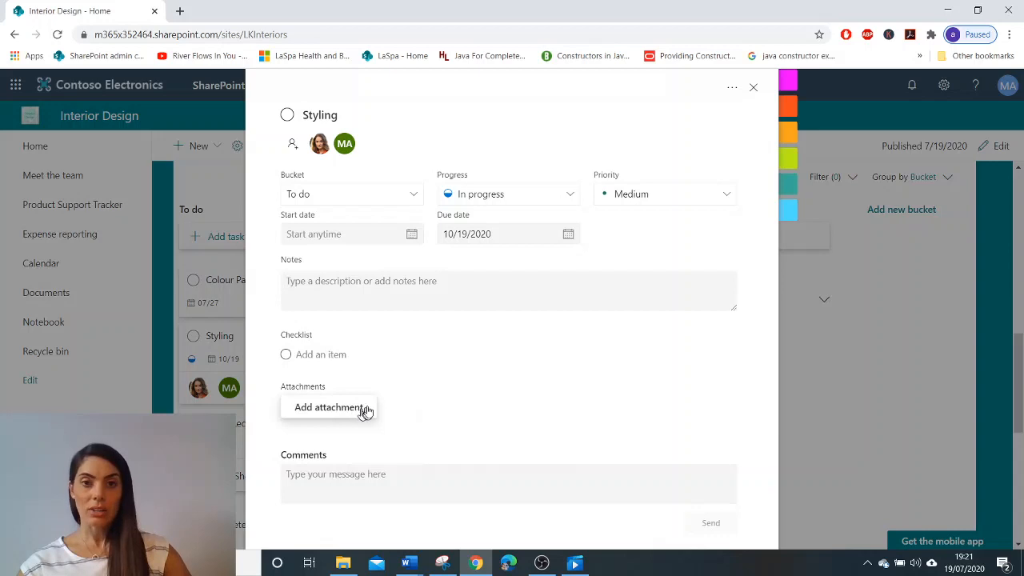
scroll(down, 3)
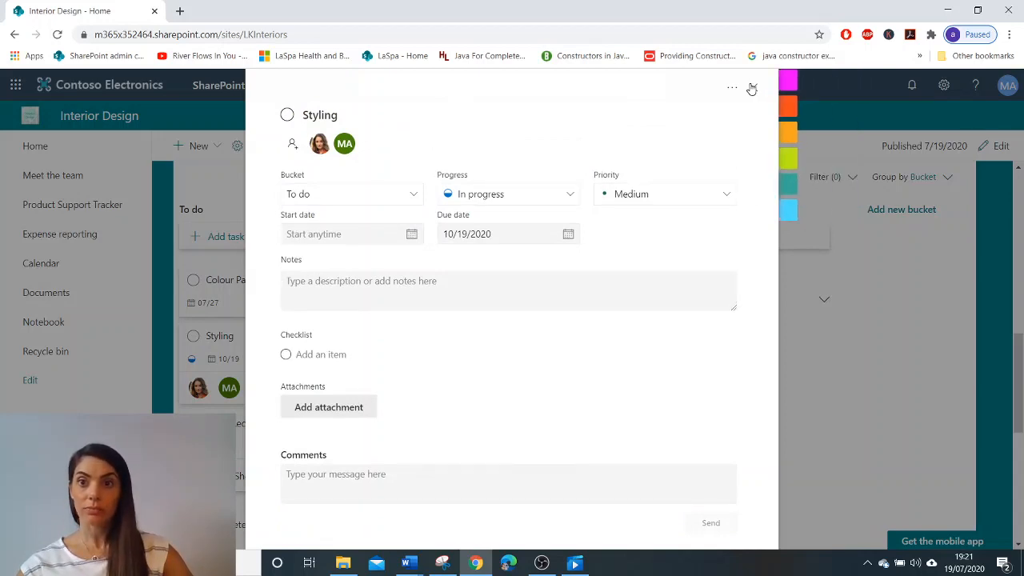
Step: Close the Styling task and put the page in edit mode at the Installation Team Tasks chart
click(752, 90)
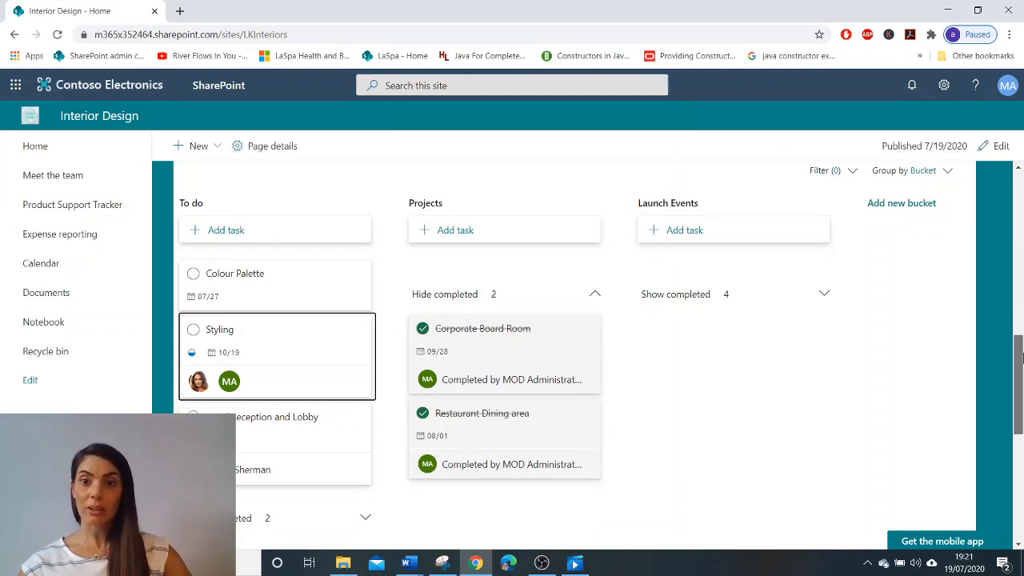
scroll(down, 3)
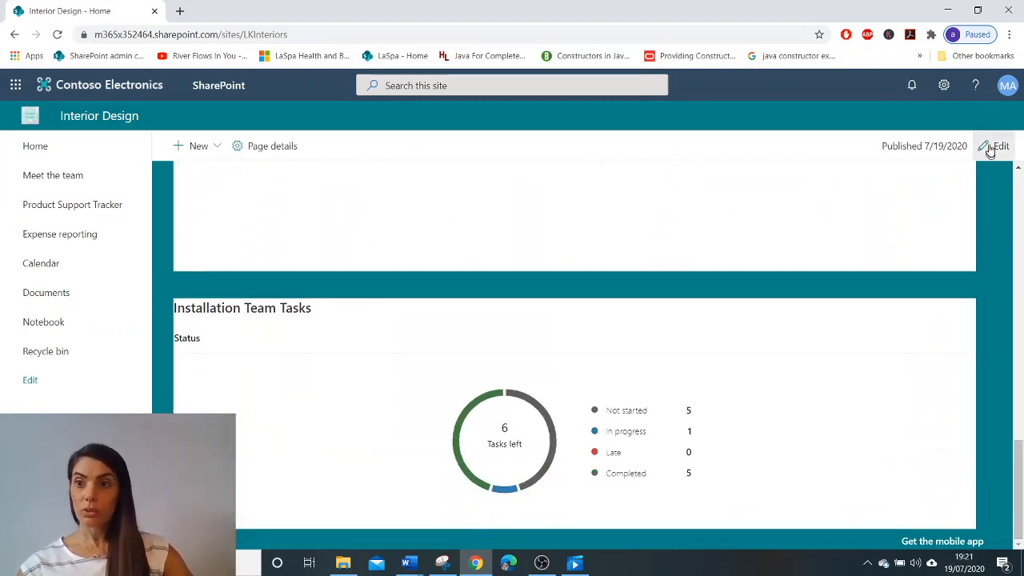
click(995, 147)
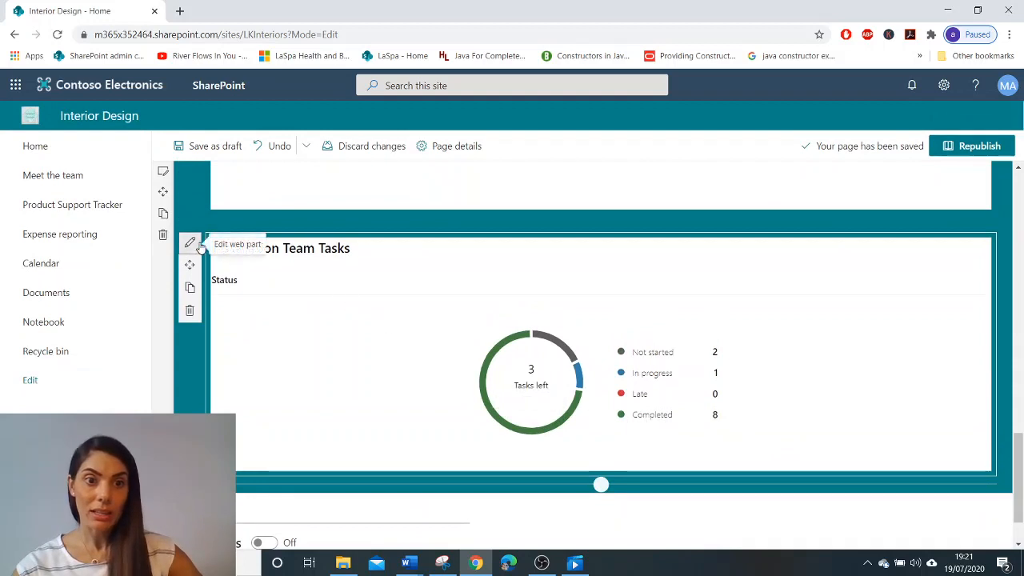
Step: Show the Planner settings and display type choices for the Installation Team Tasks web part
click(189, 243)
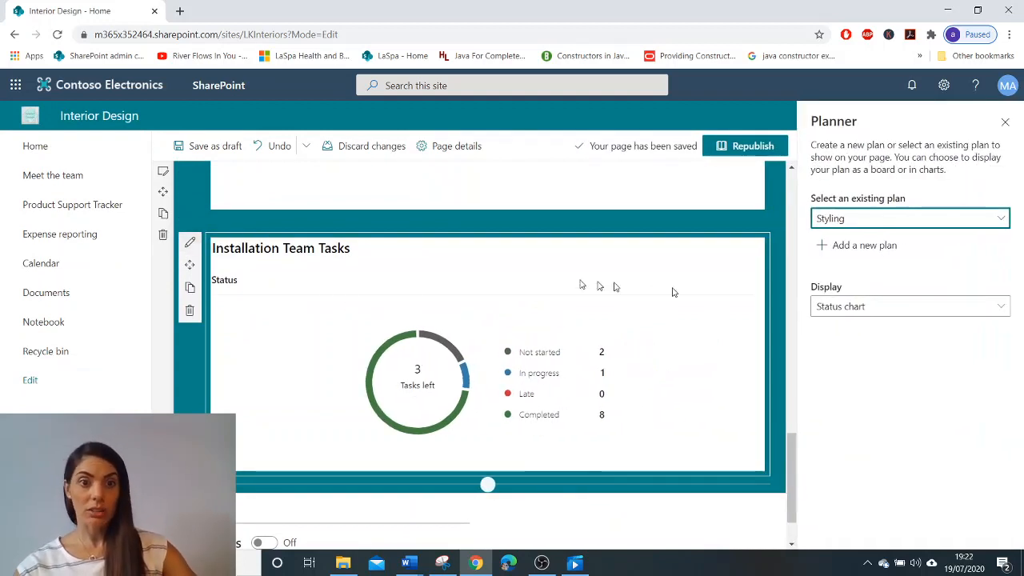
mouse_move(594, 328)
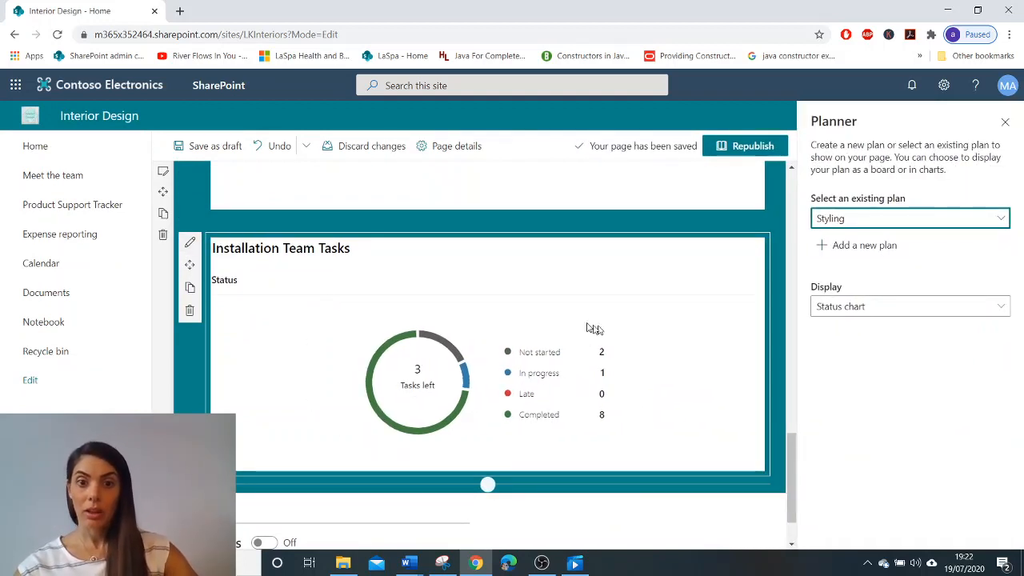
mouse_move(924, 140)
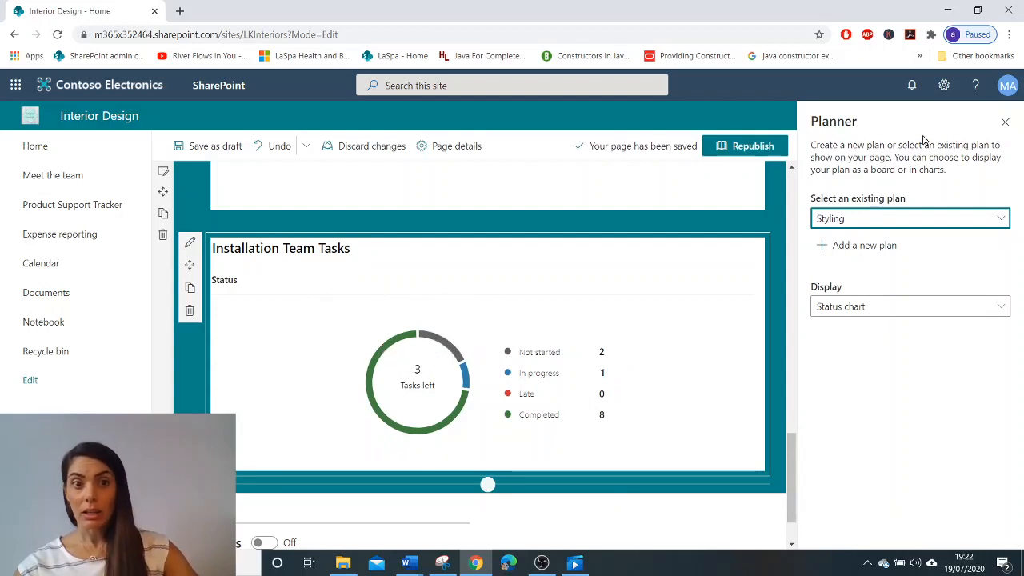
mouse_move(838, 304)
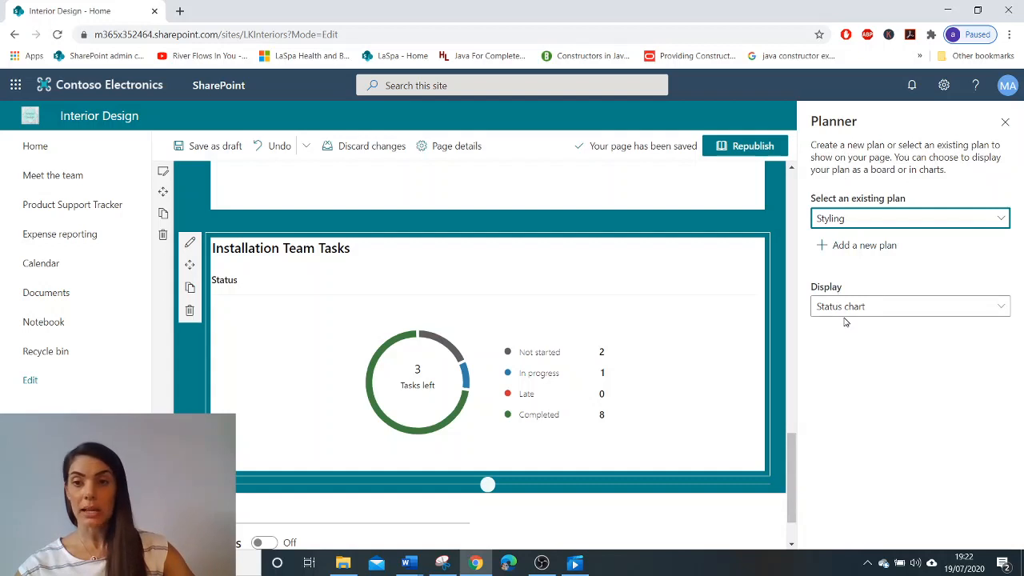
click(908, 307)
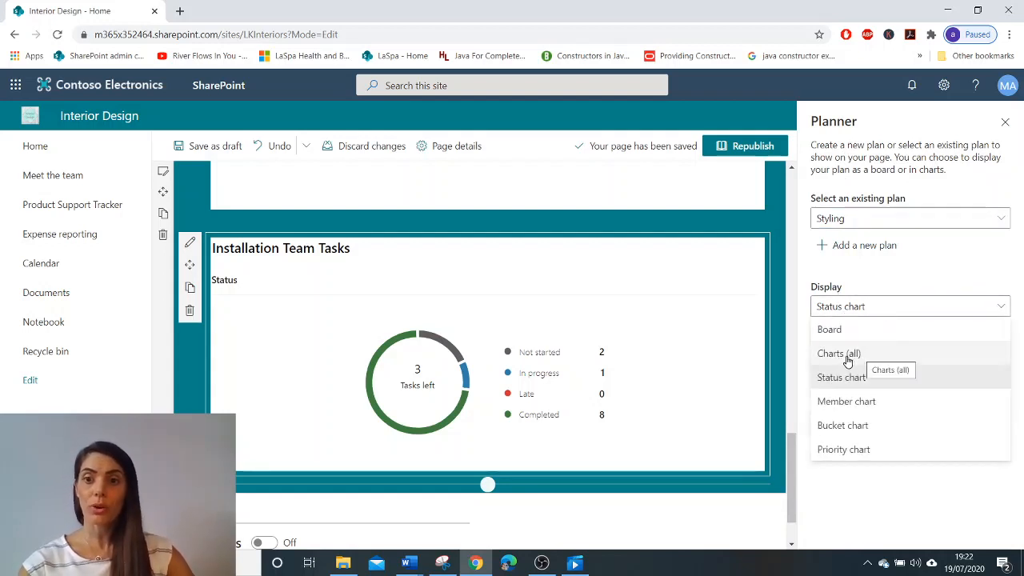
Step: Preview the plan as Charts (all), Member chart, Bucket chart and Priority chart in turn
click(838, 353)
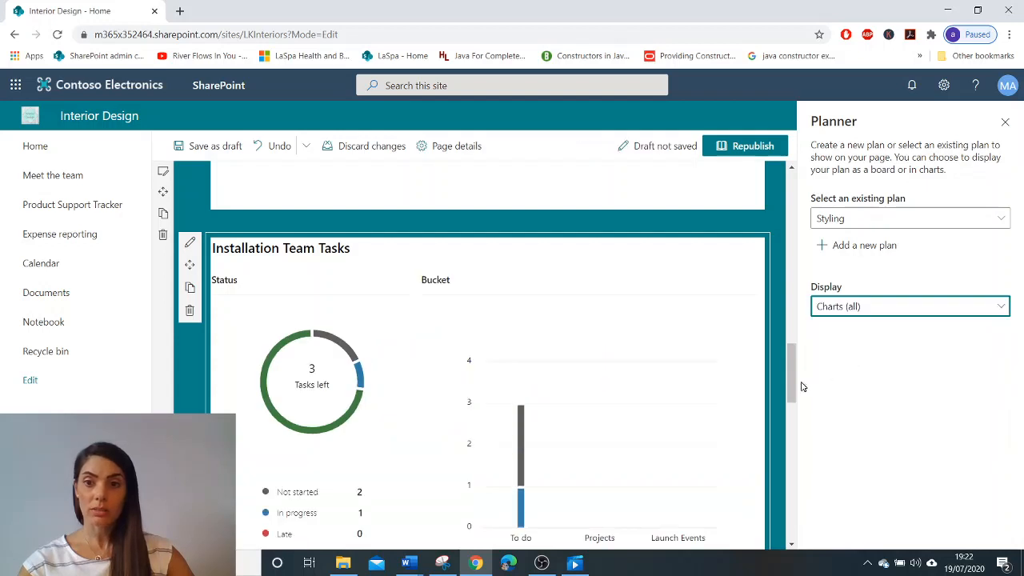
scroll(down, 3)
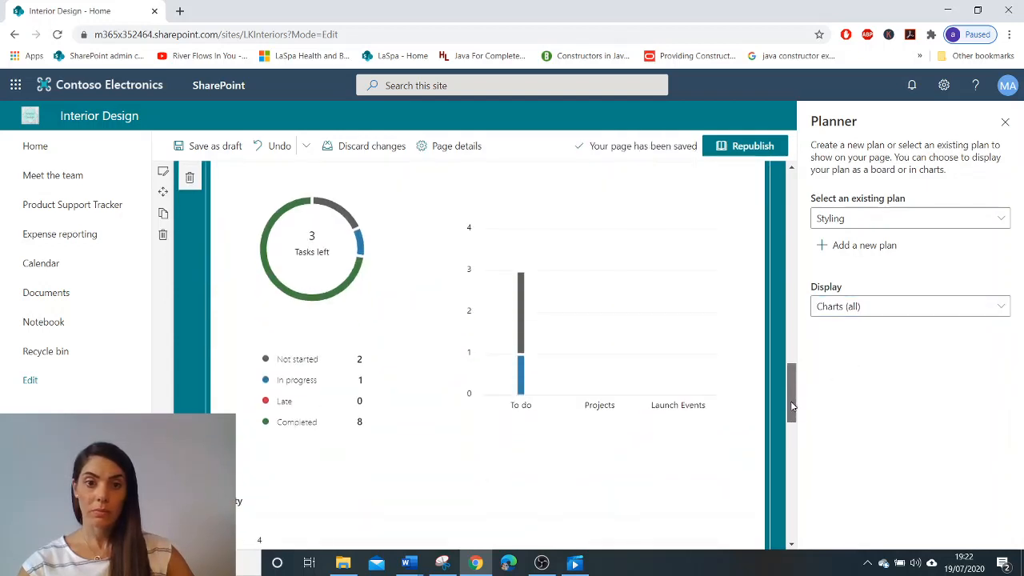
click(909, 306)
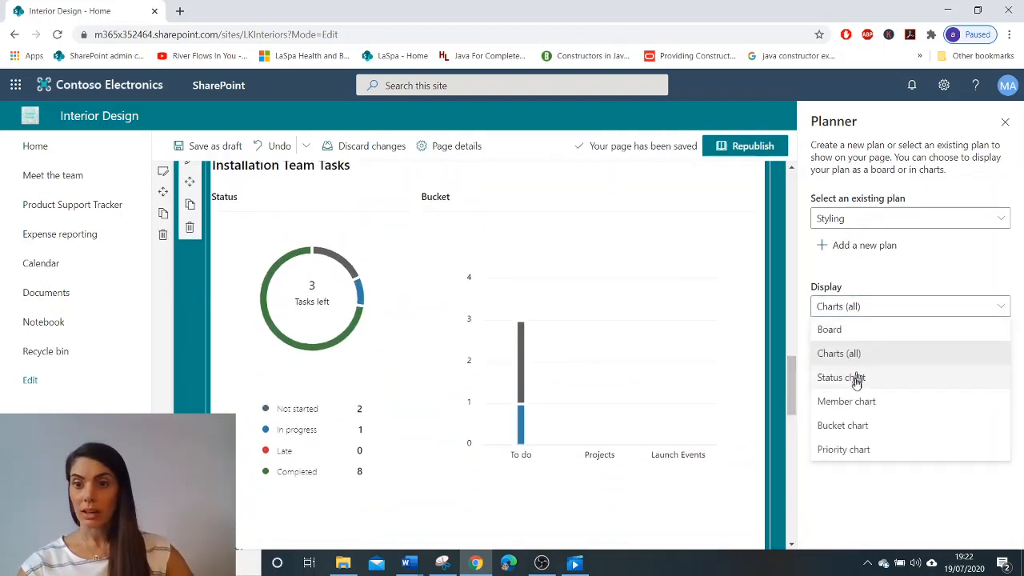
click(846, 402)
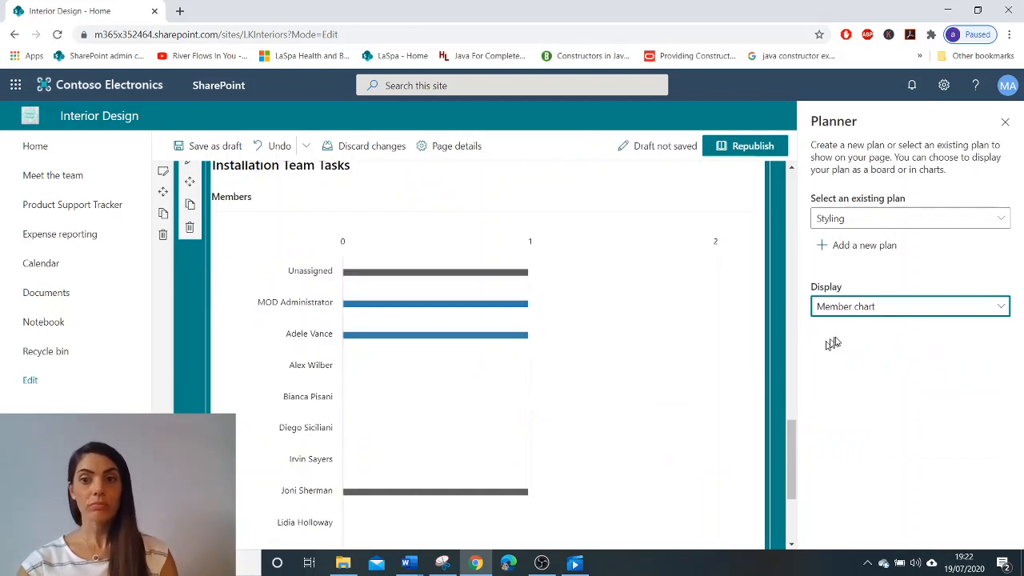
click(908, 307)
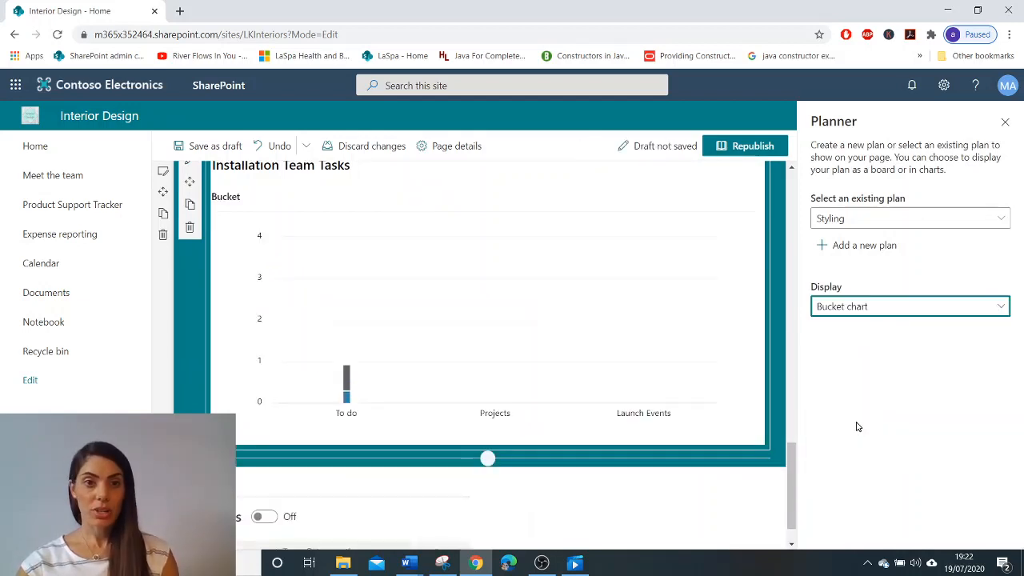
click(908, 307)
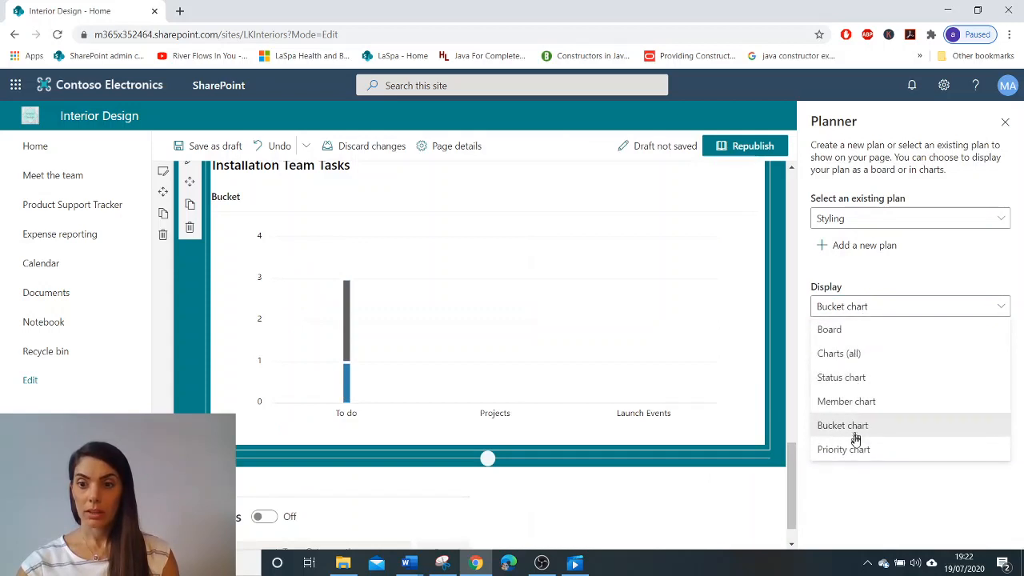
click(843, 450)
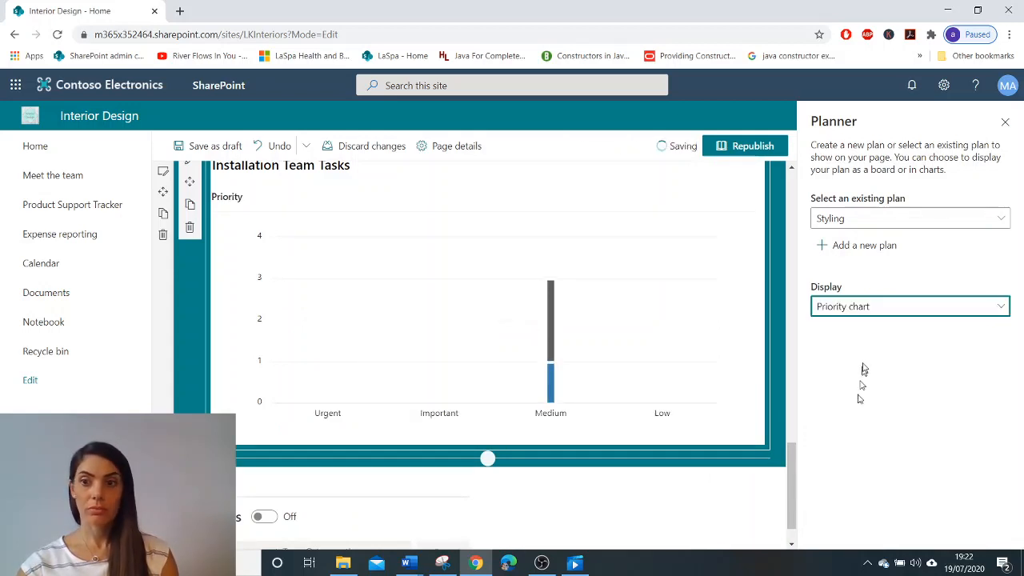
click(908, 307)
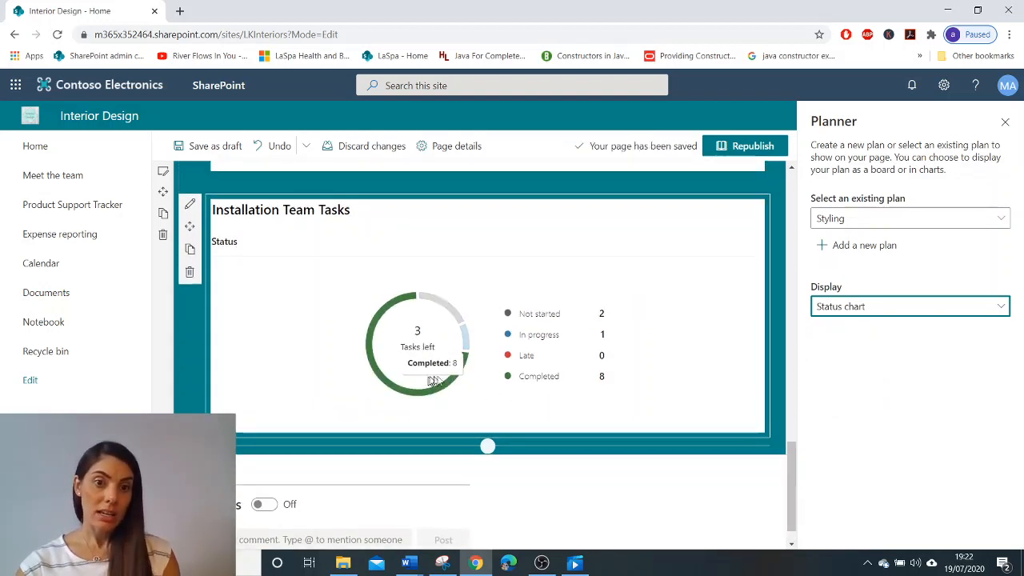
mouse_move(482, 413)
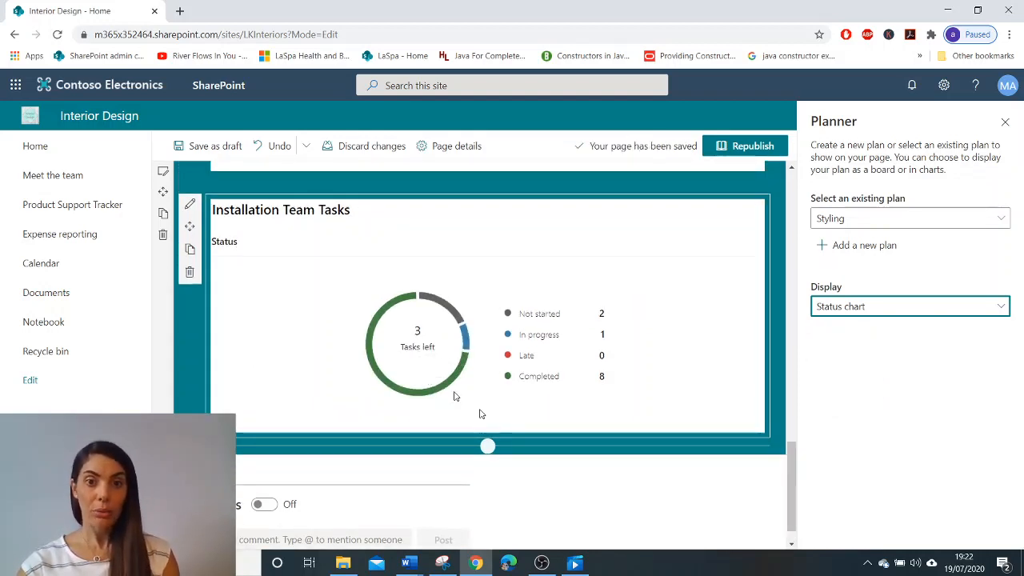
mouse_move(569, 336)
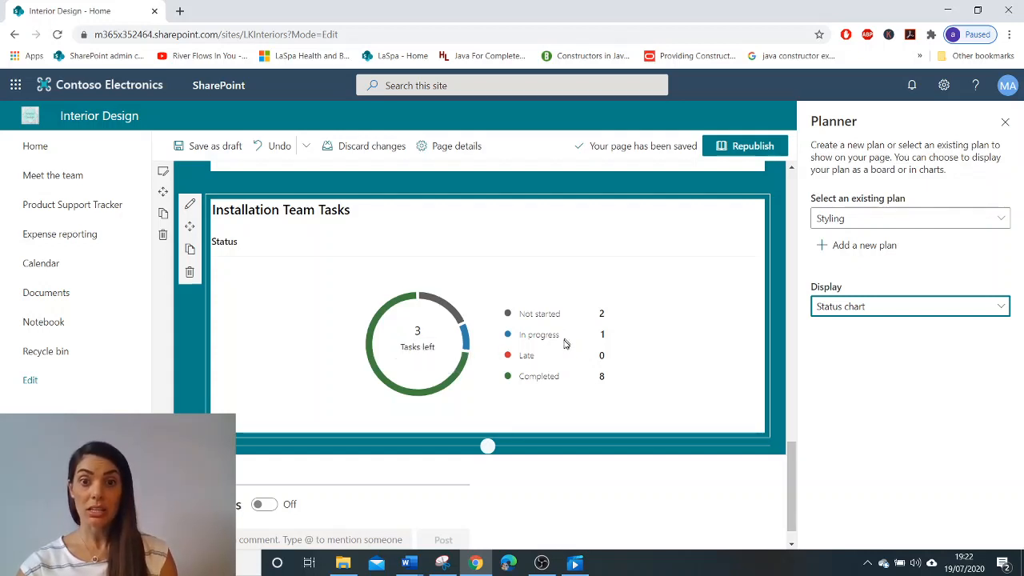
mouse_move(561, 363)
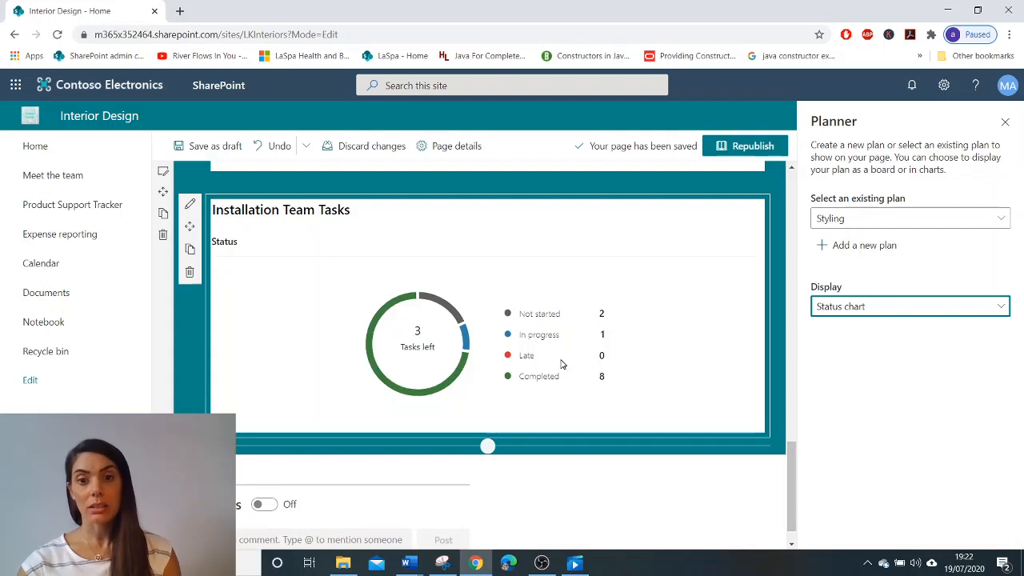
mouse_move(563, 377)
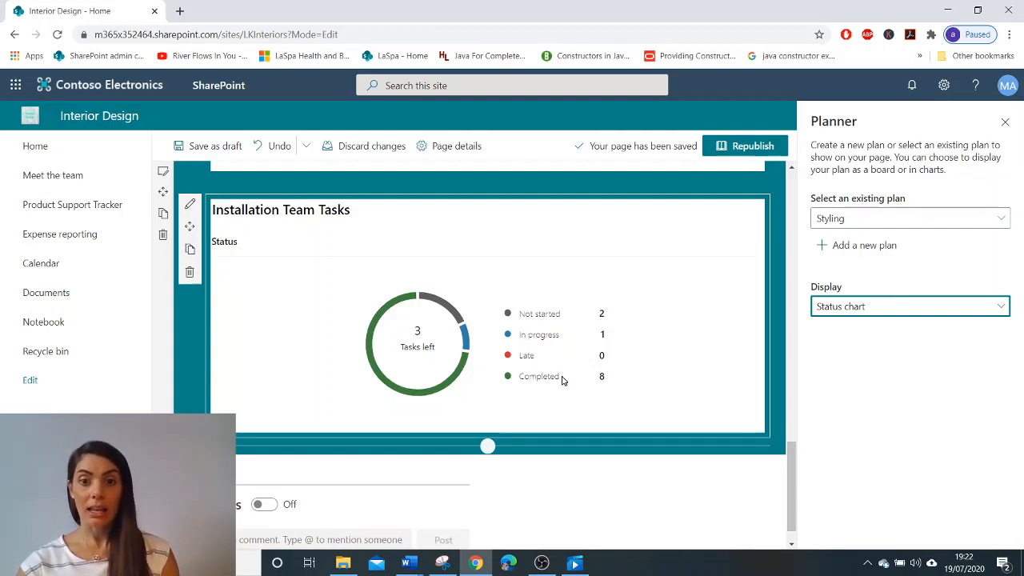
mouse_move(687, 347)
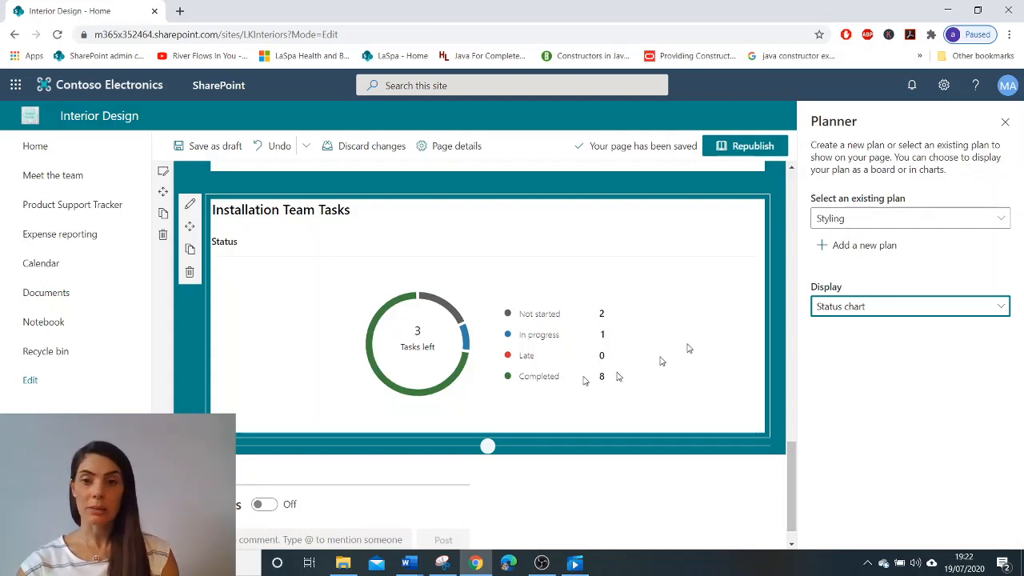